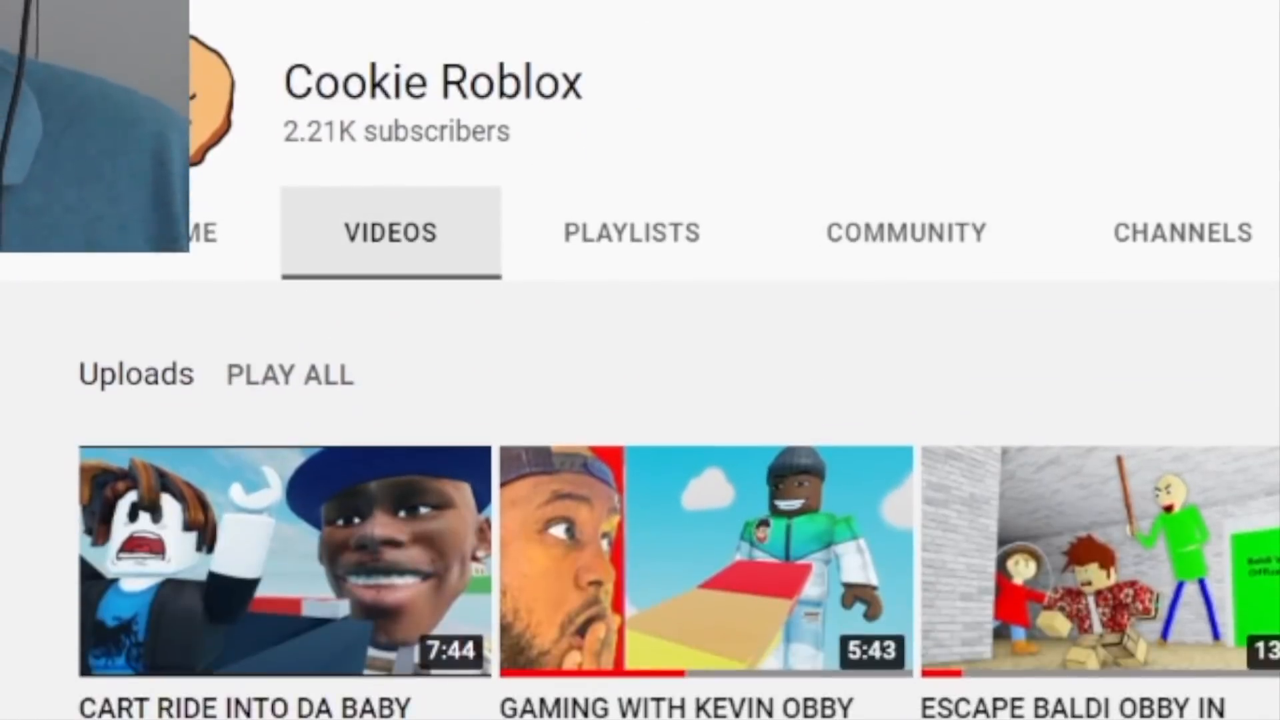
Show the Cookie Roblox channel's Home overview with its analytics panel.
left_click(698, 558)
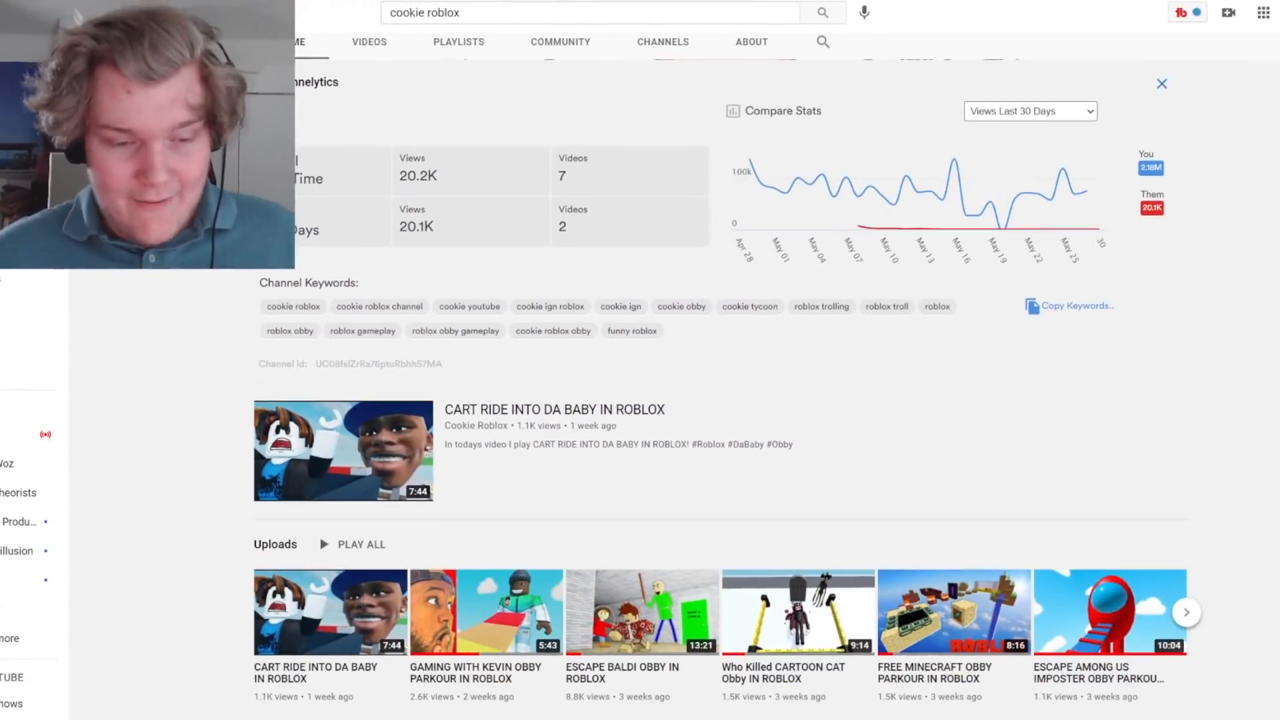
Switch from YouTube to the Roblox.com home page for REALCookieRobloxYT.
left_click(1162, 83)
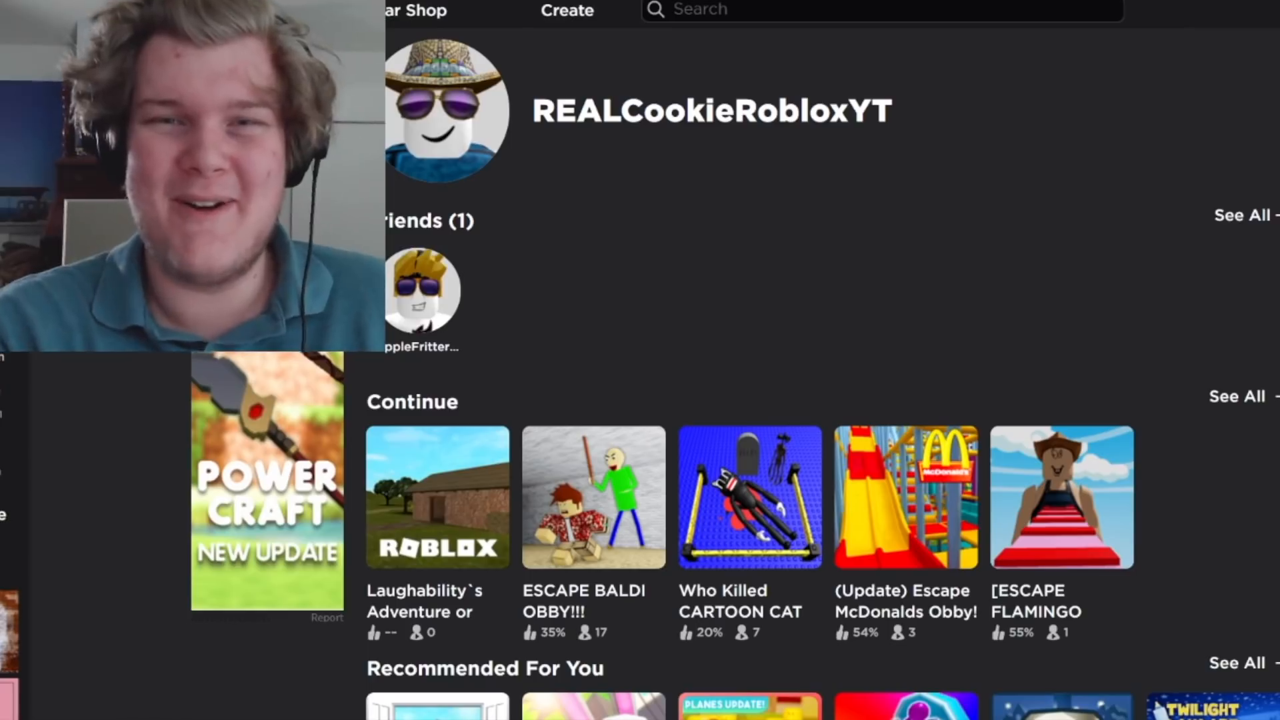
scroll("down", 3)
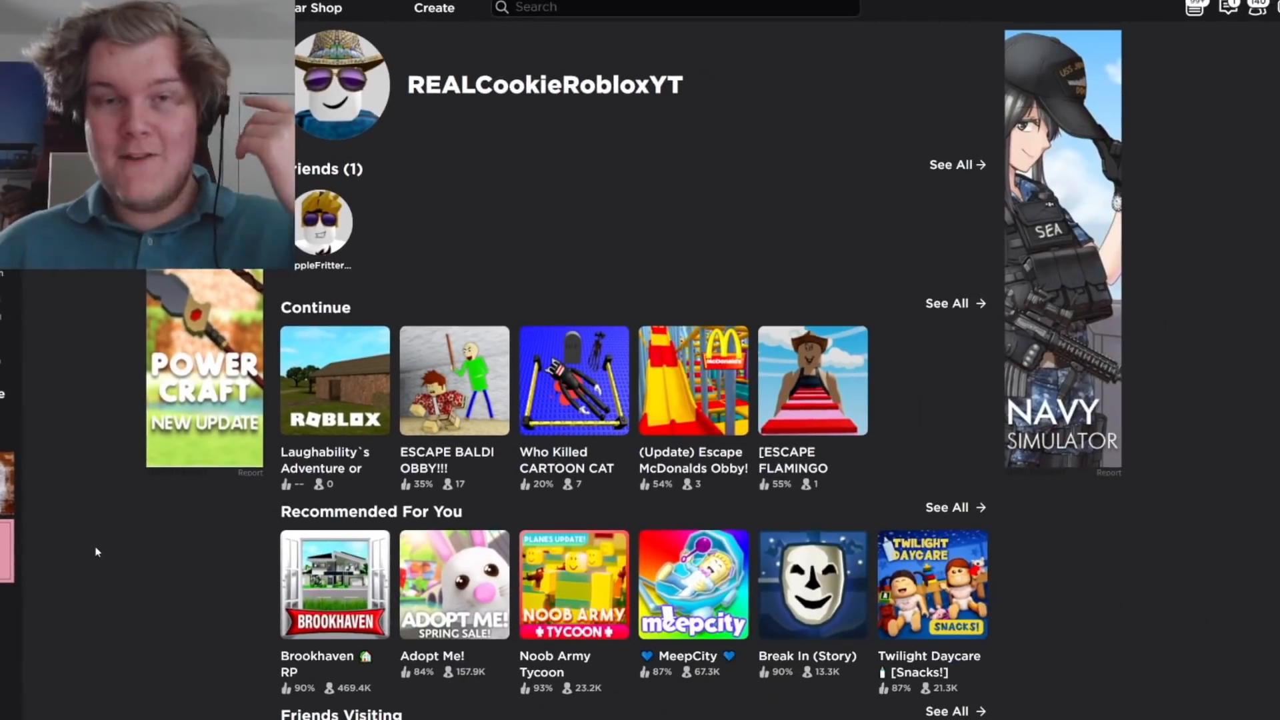
scroll("down", 3)
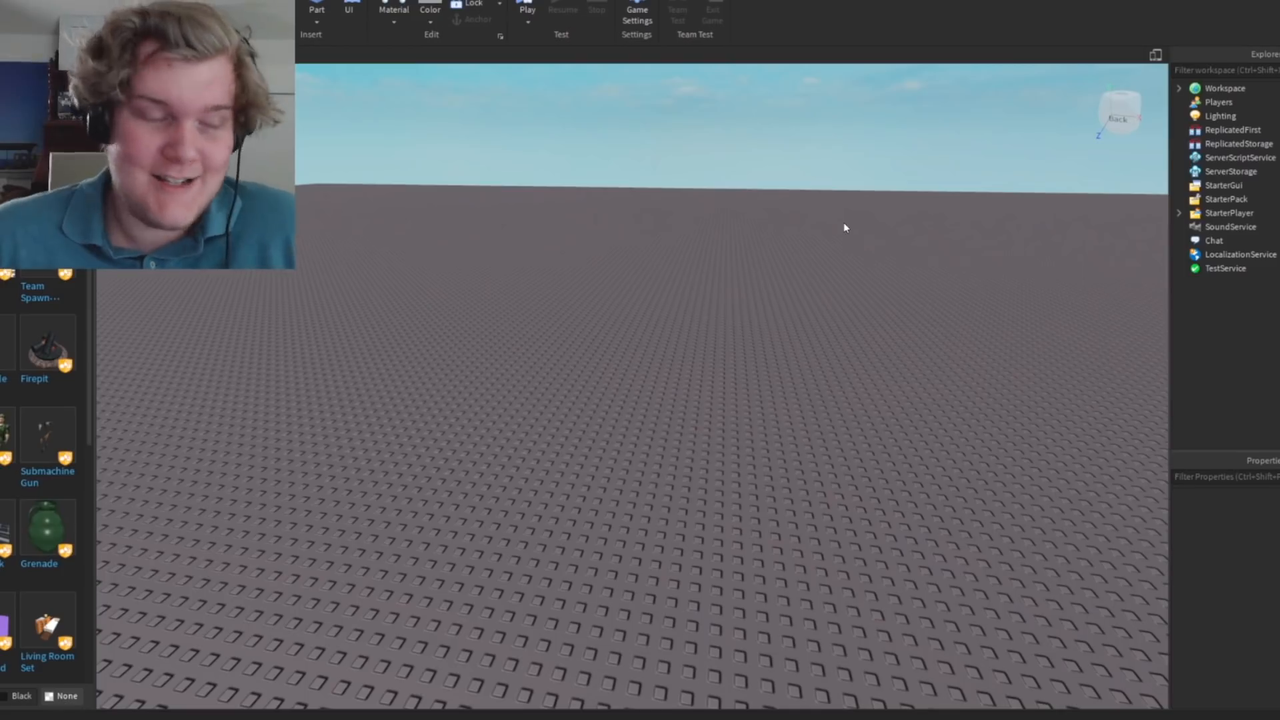
mouse_move(656, 261)
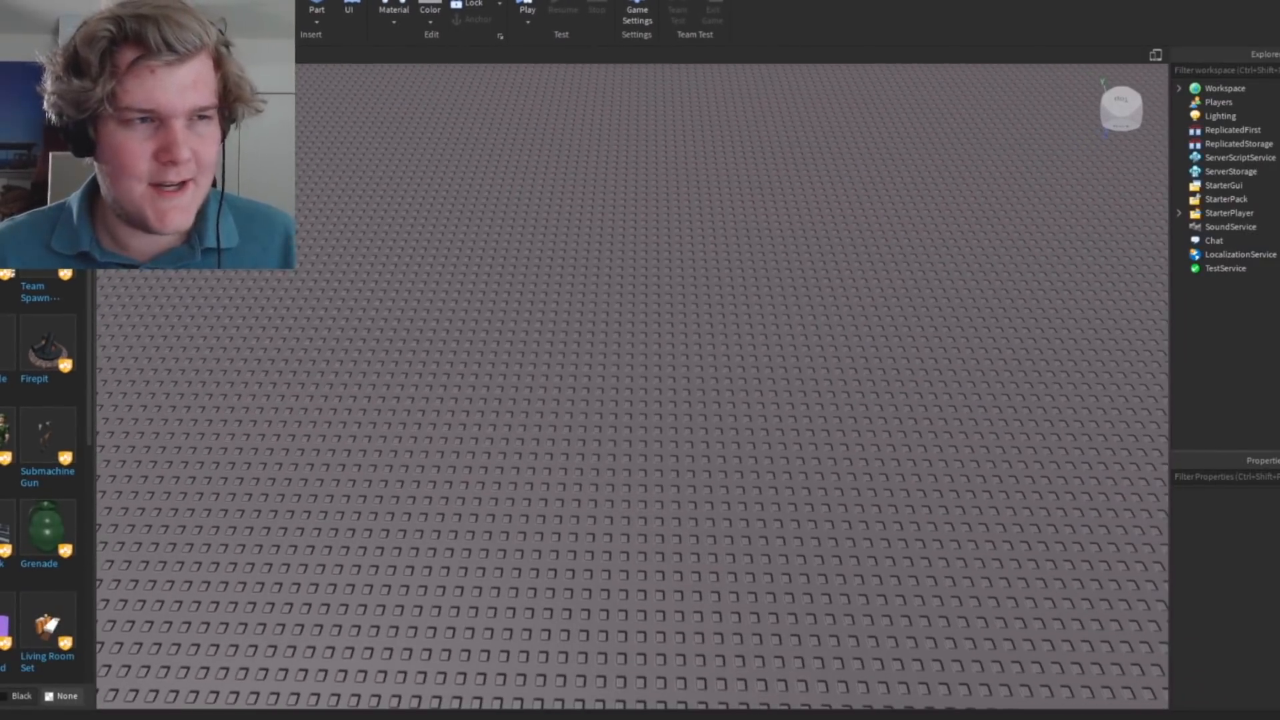
Insert a new Part block into the baseplate world from the Home ribbon.
left_click(317, 10)
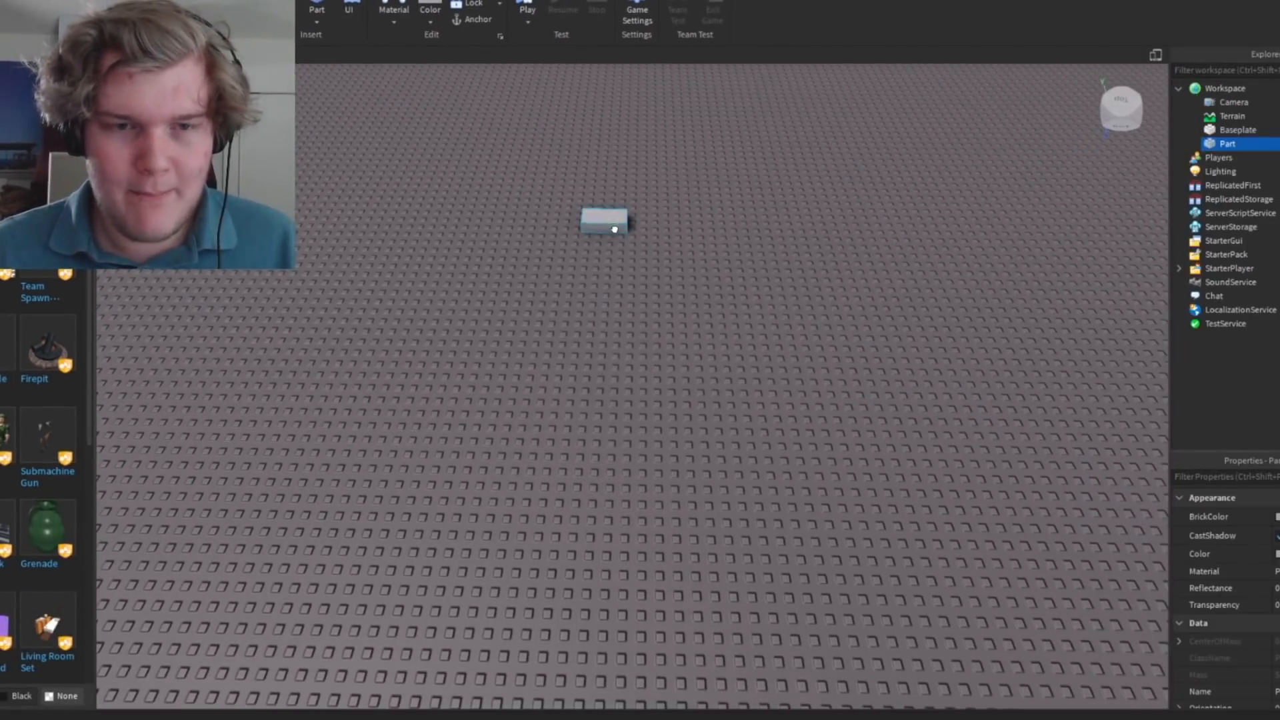
left_click(604, 223)
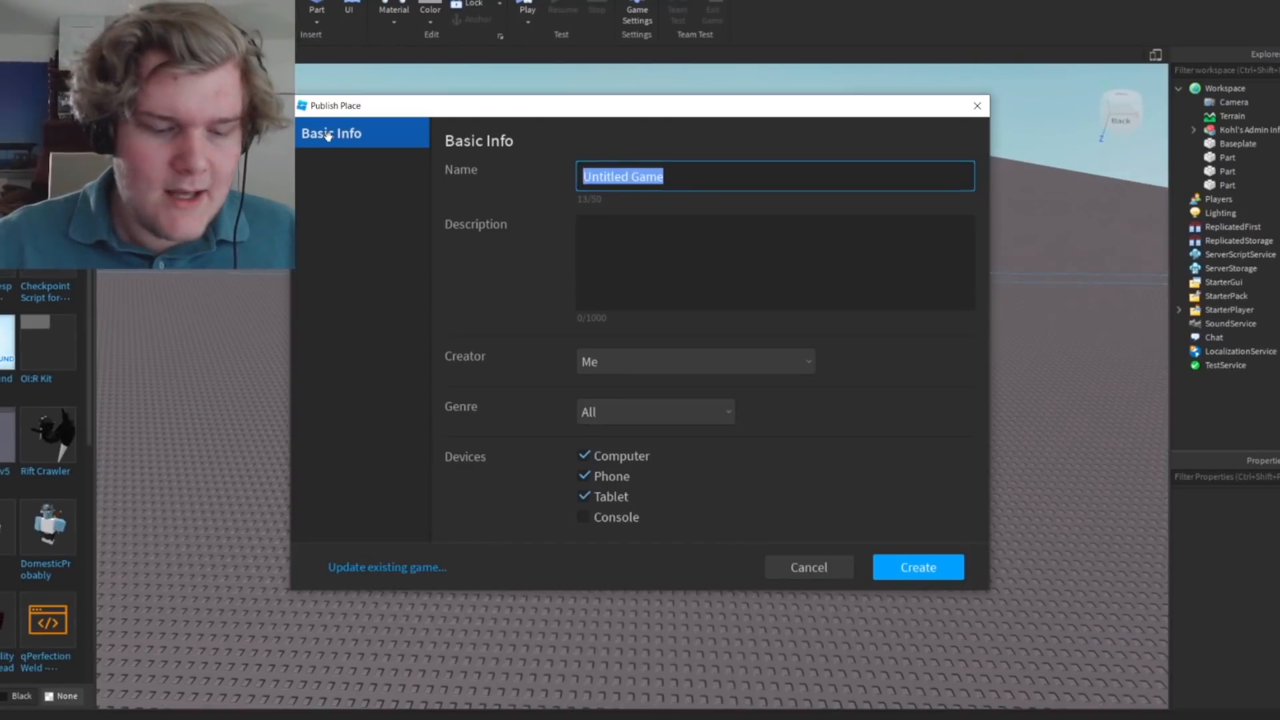
Name the new game 'COOKIE ROBVLOX INV' in the Publish to Roblox dialog.
type("COOKIE ROBVLOX INV")
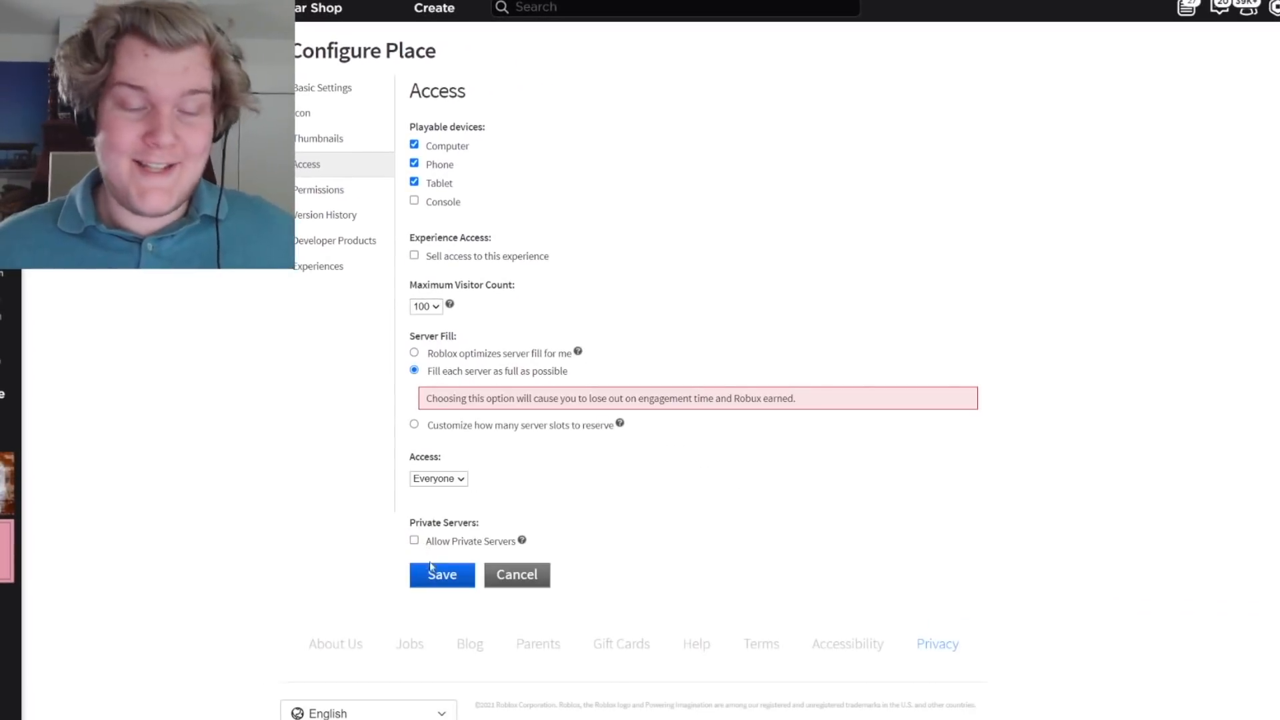
Save the place's access settings set to Everyone.
left_click(441, 573)
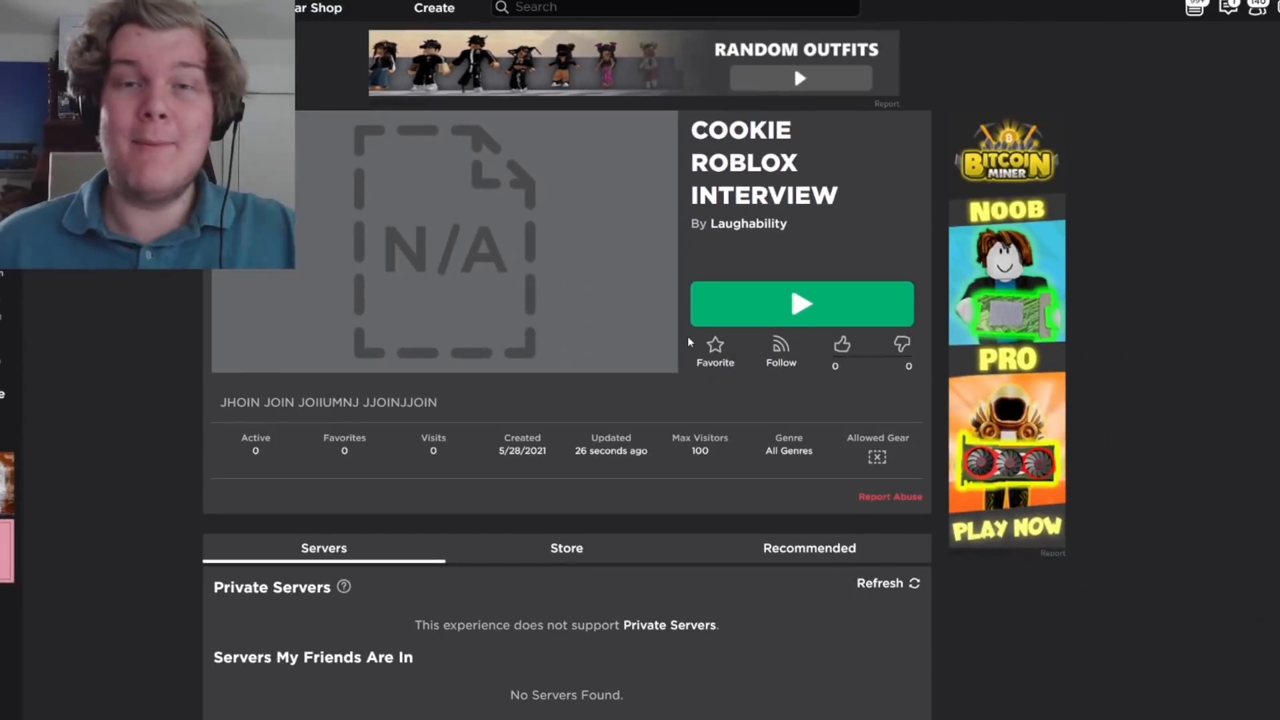
Launch Cookie Roblox Interview and start typing an admin command 'no' in-game.
left_click(801, 303)
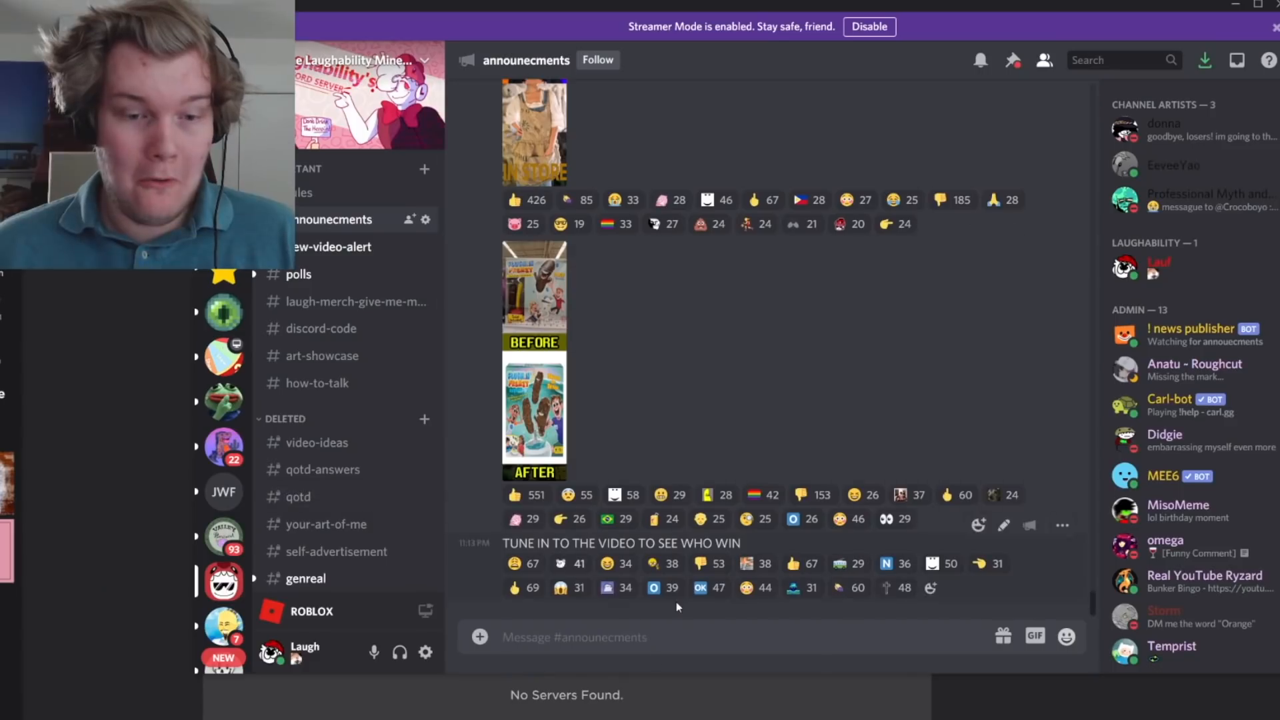
scroll("down", 3)
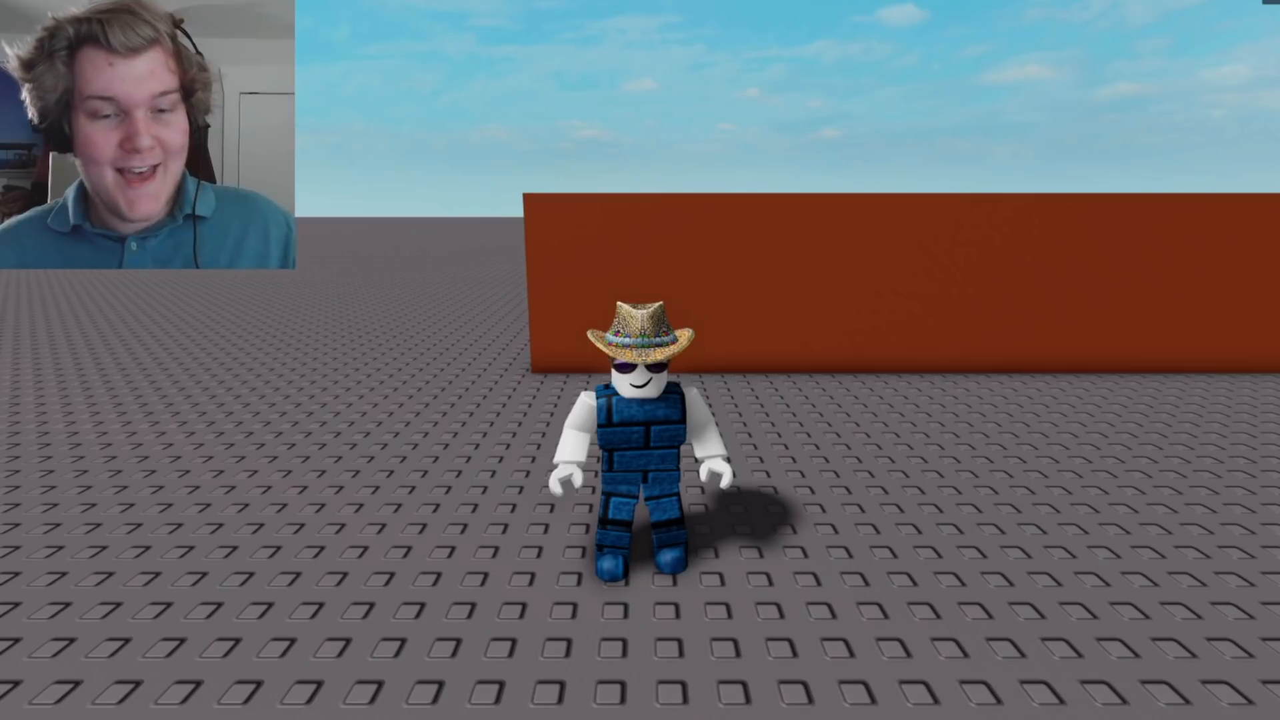
type("no")
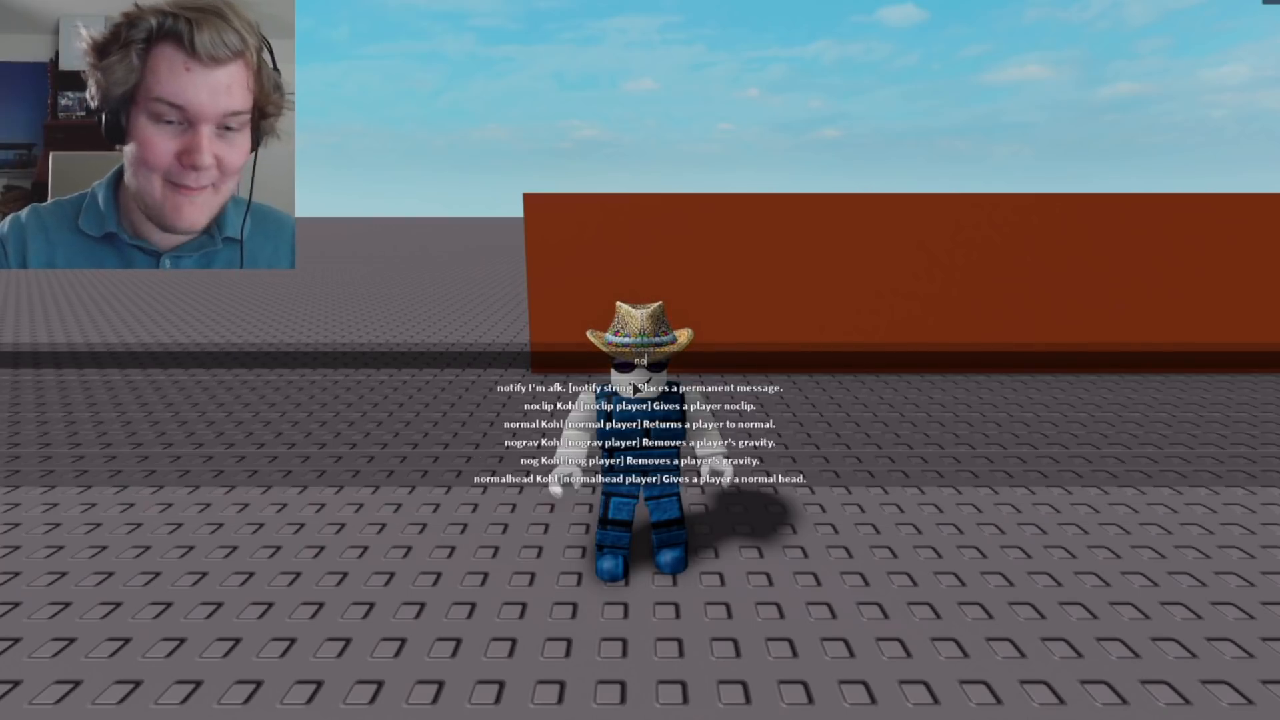